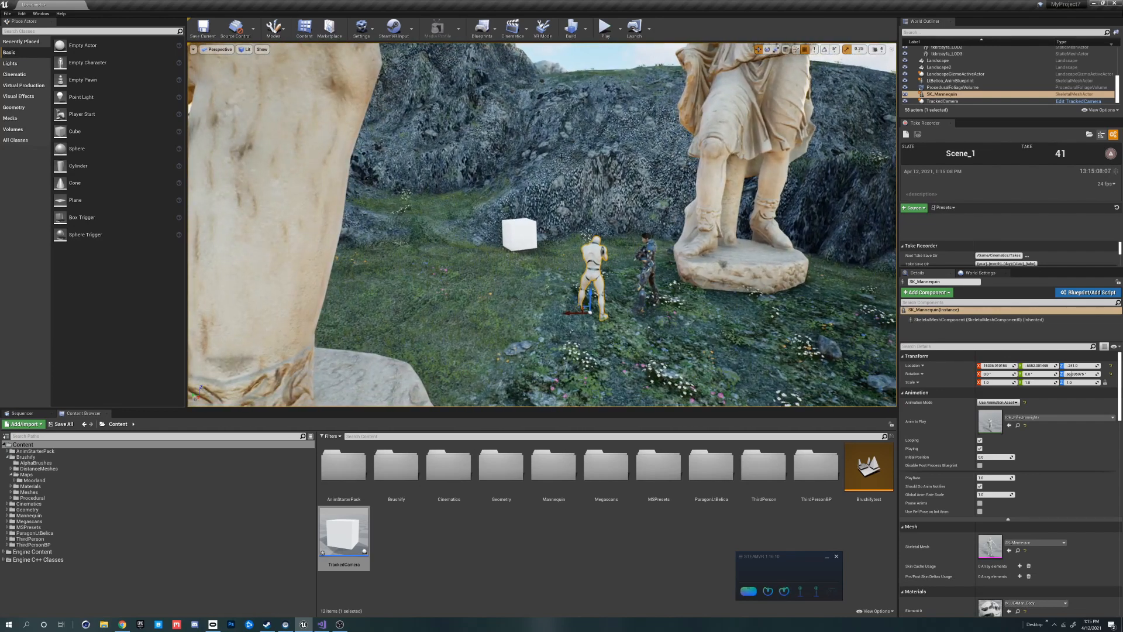
mouse_move(605, 29)
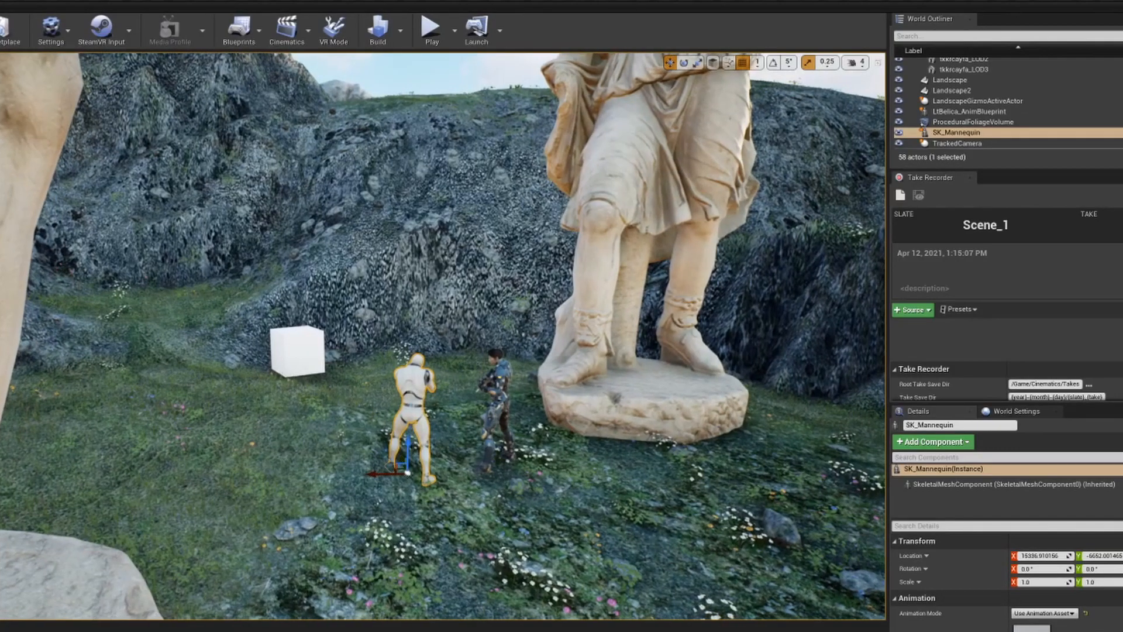
mouse_move(431, 30)
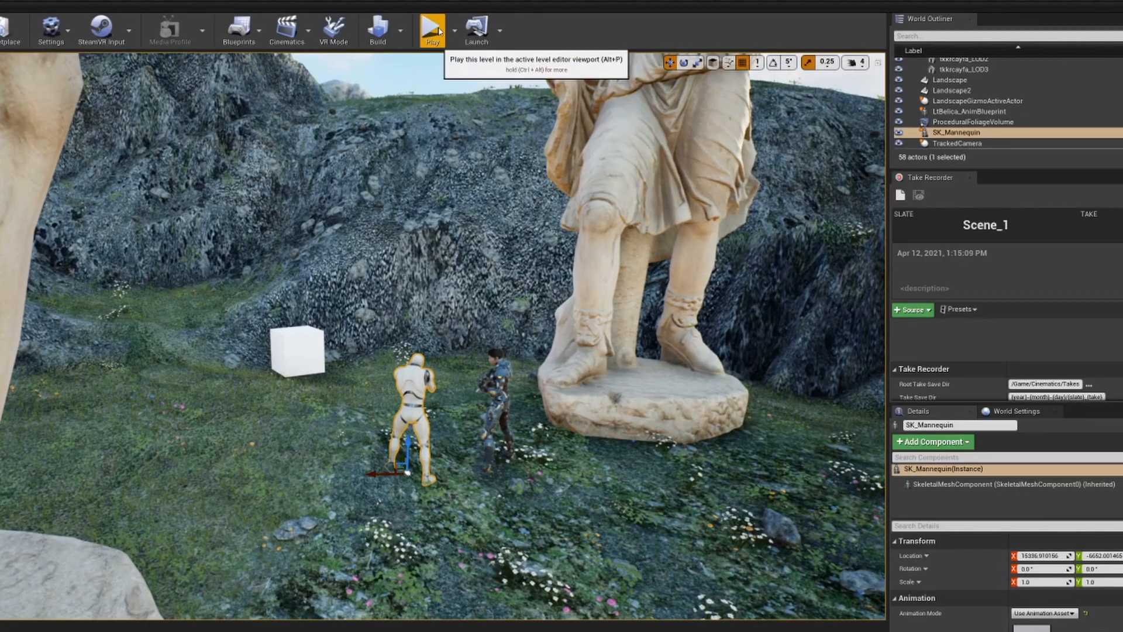
Play the level with the mannequin and statues in the editor viewport.
click(432, 30)
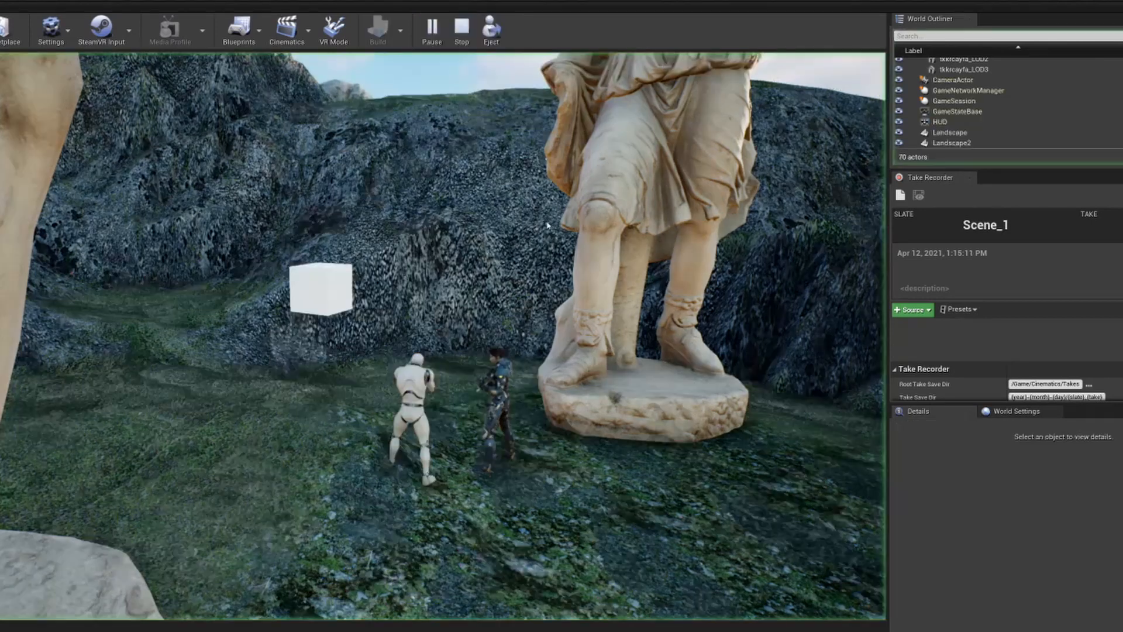